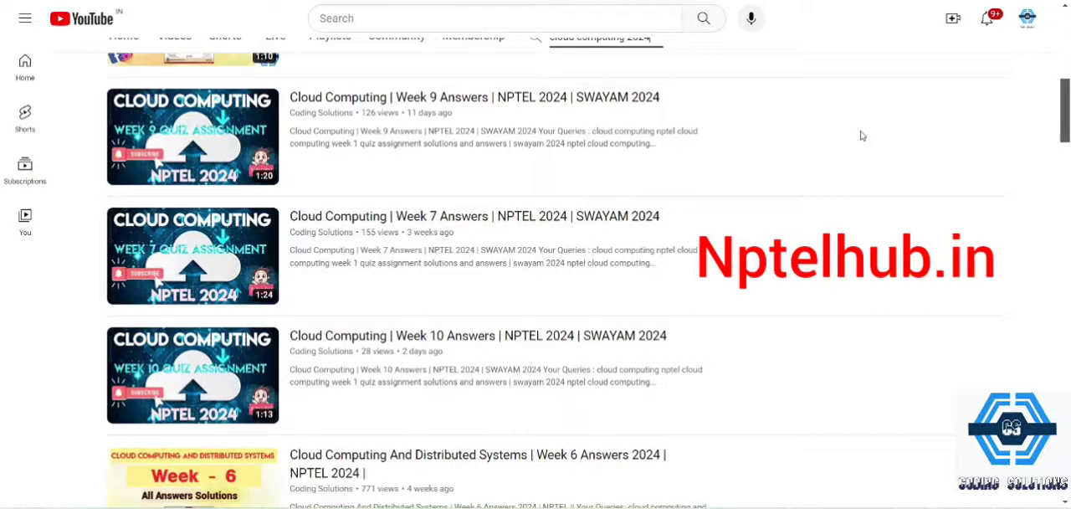
mouse_move(733, 59)
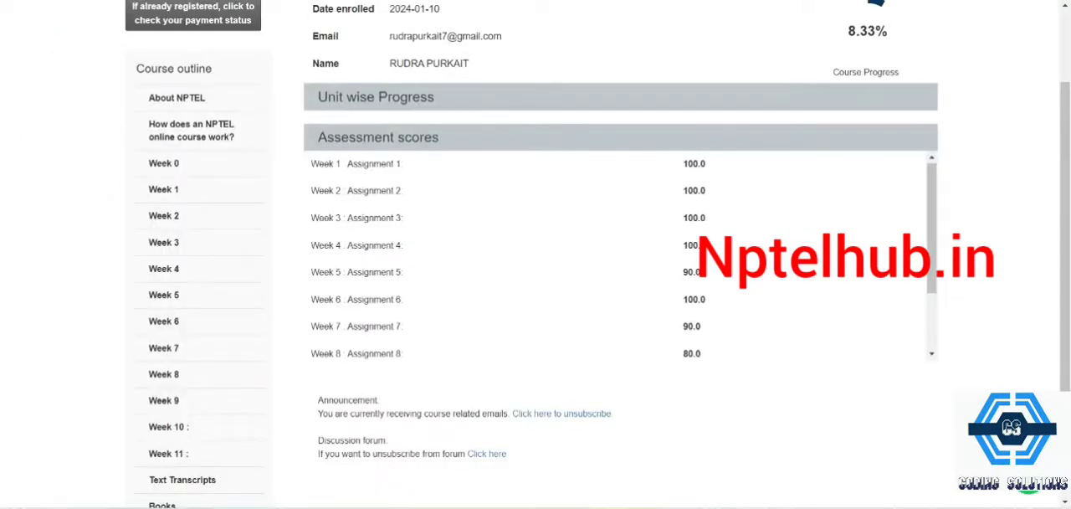
Choose the 5 Users option for the Cloud Computing combo pack, priced at ₹499.00.
scroll("down", 3)
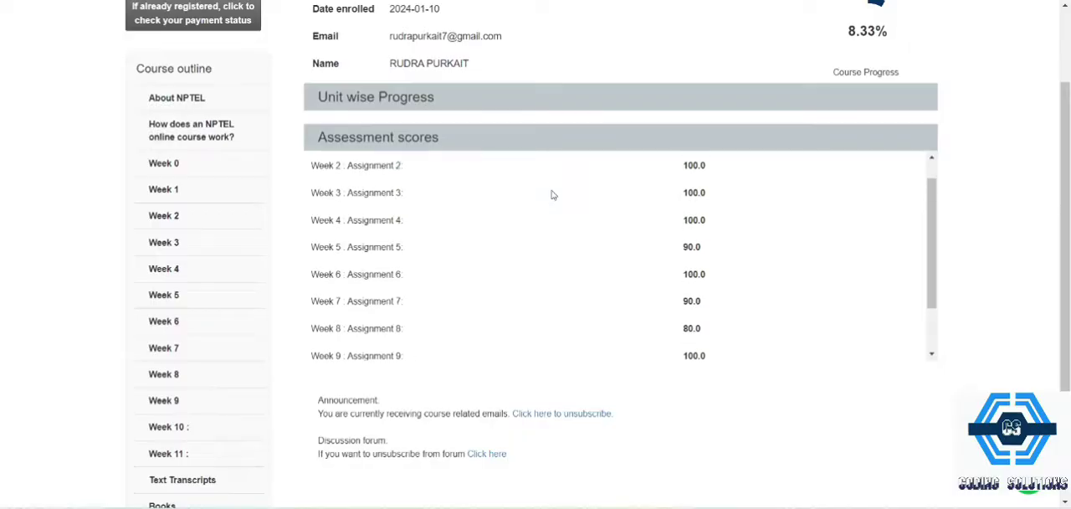
scroll("down", 3)
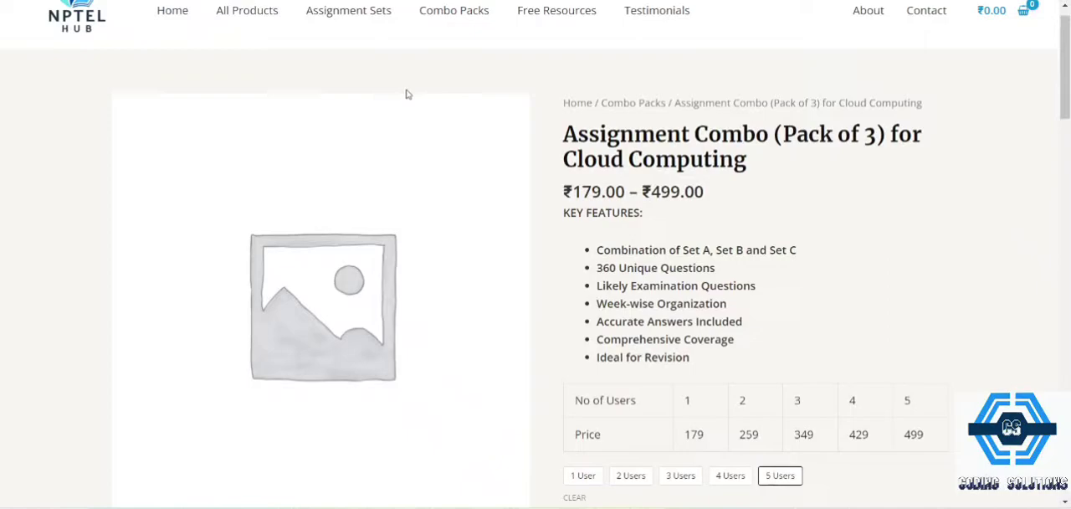
mouse_move(537, 101)
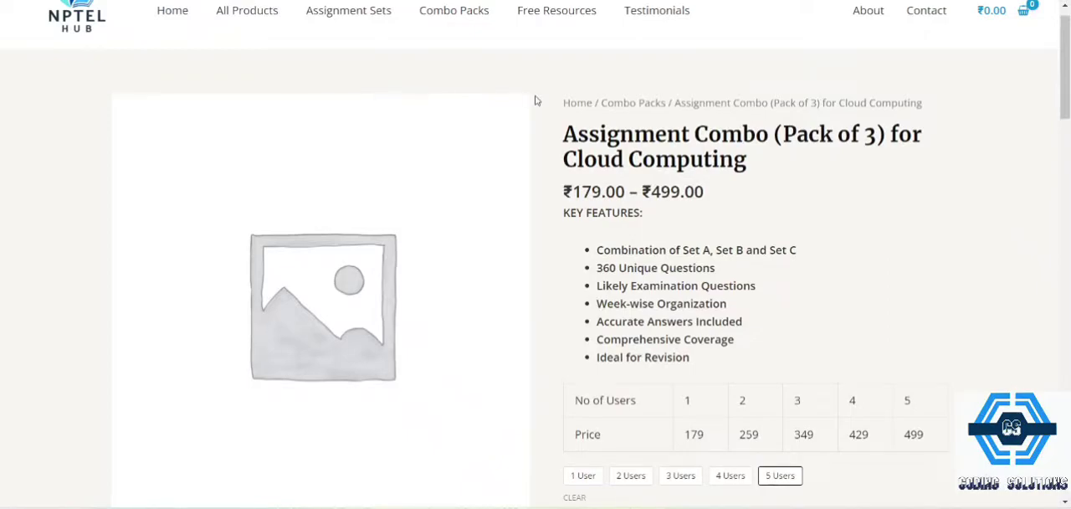
scroll("down", 3)
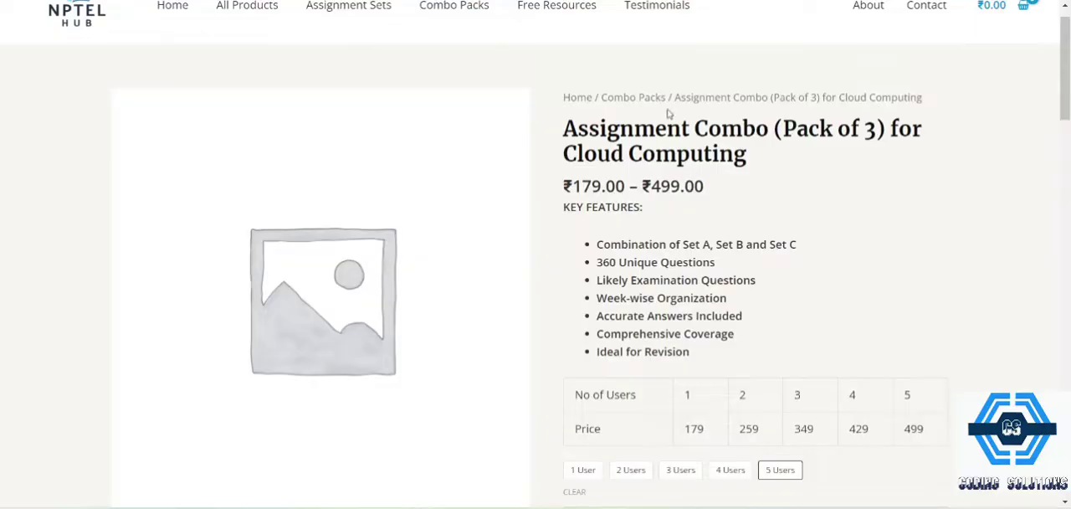
mouse_move(771, 259)
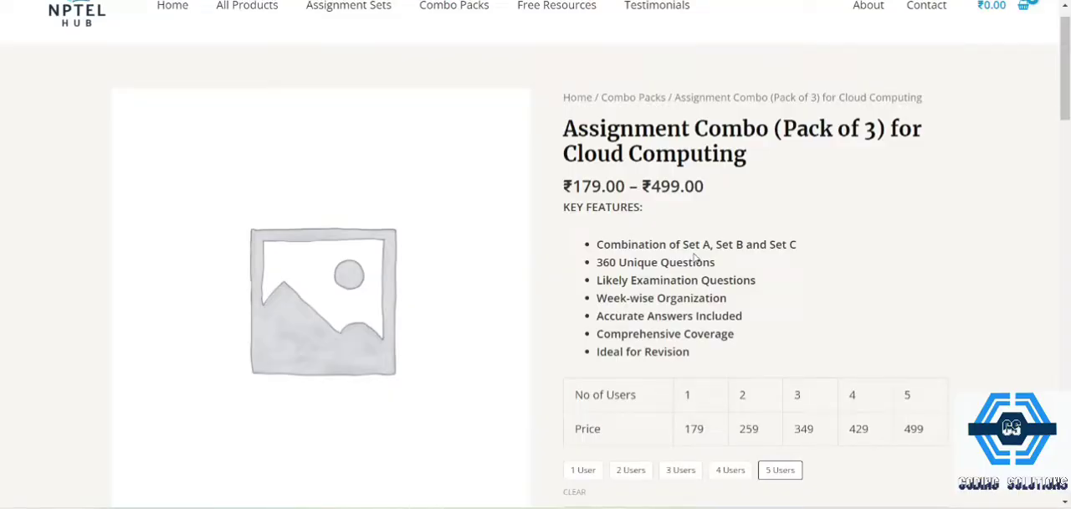
scroll("down", 3)
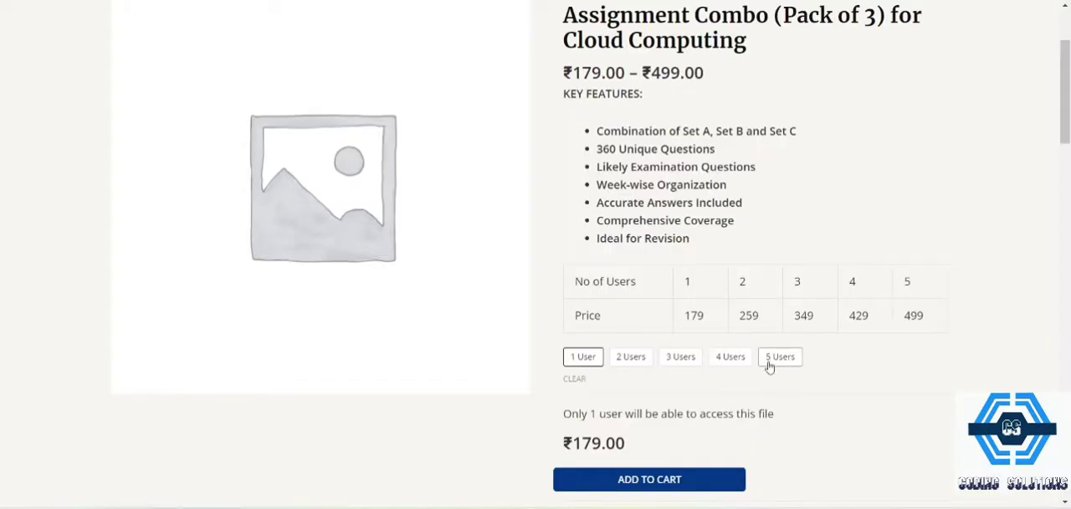
left_click(779, 356)
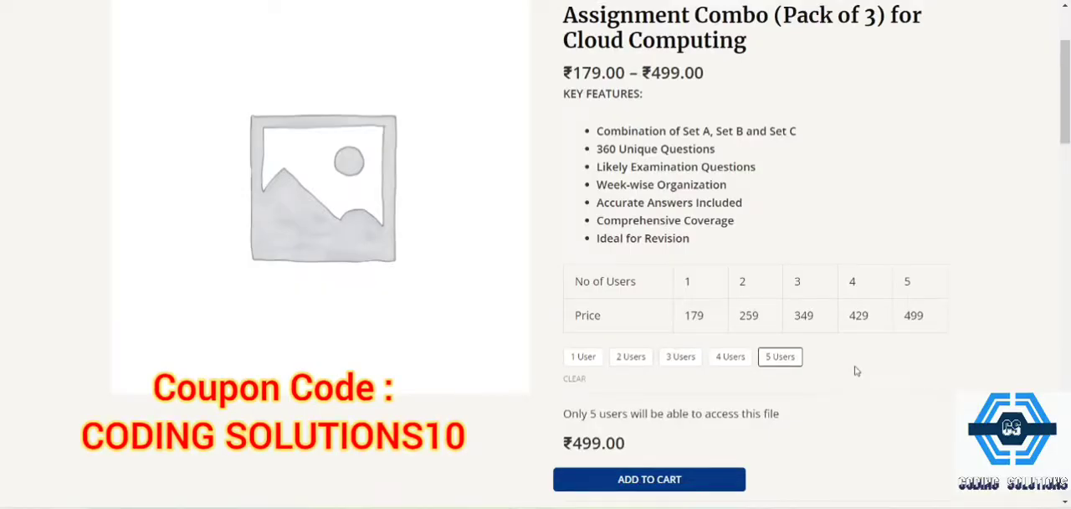
mouse_move(778, 244)
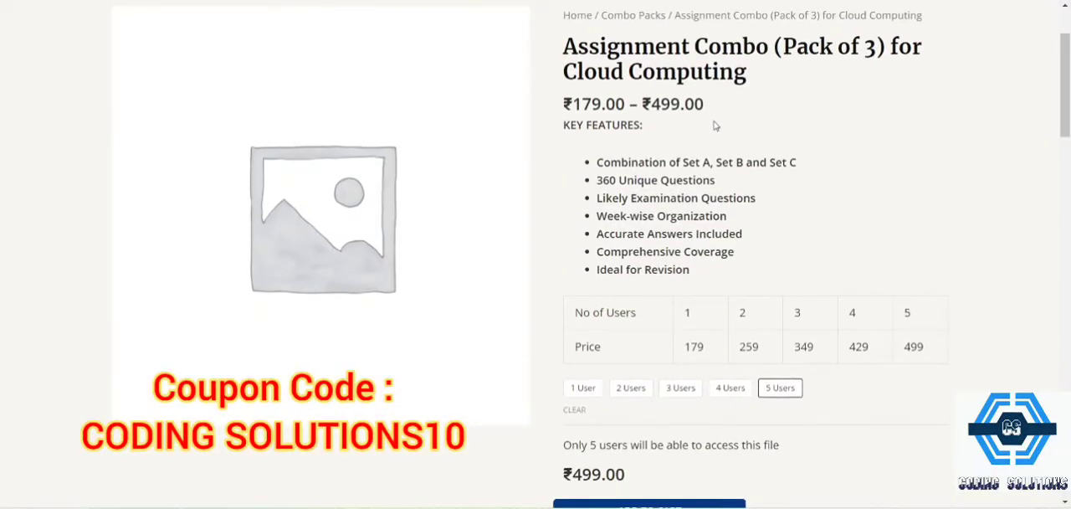
scroll("down", 3)
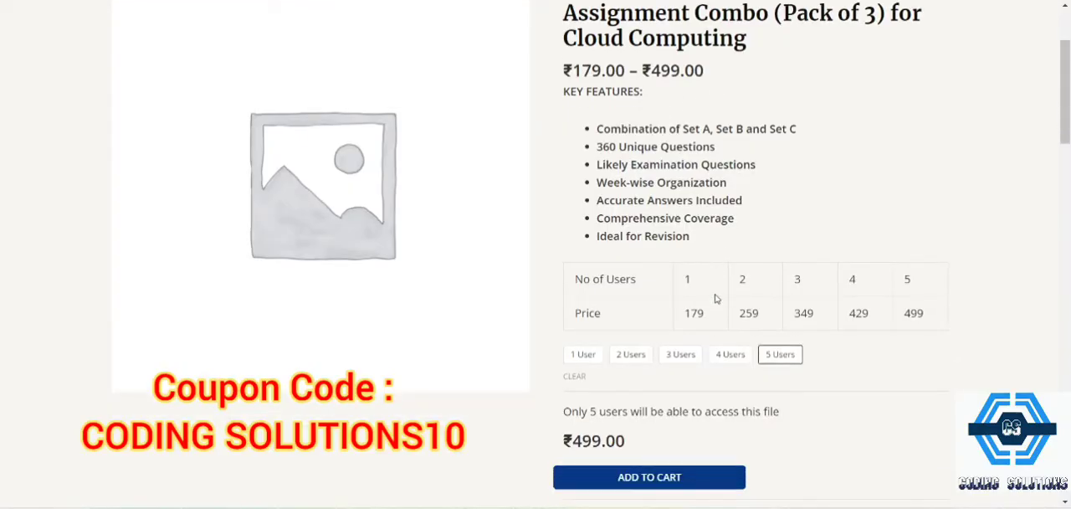